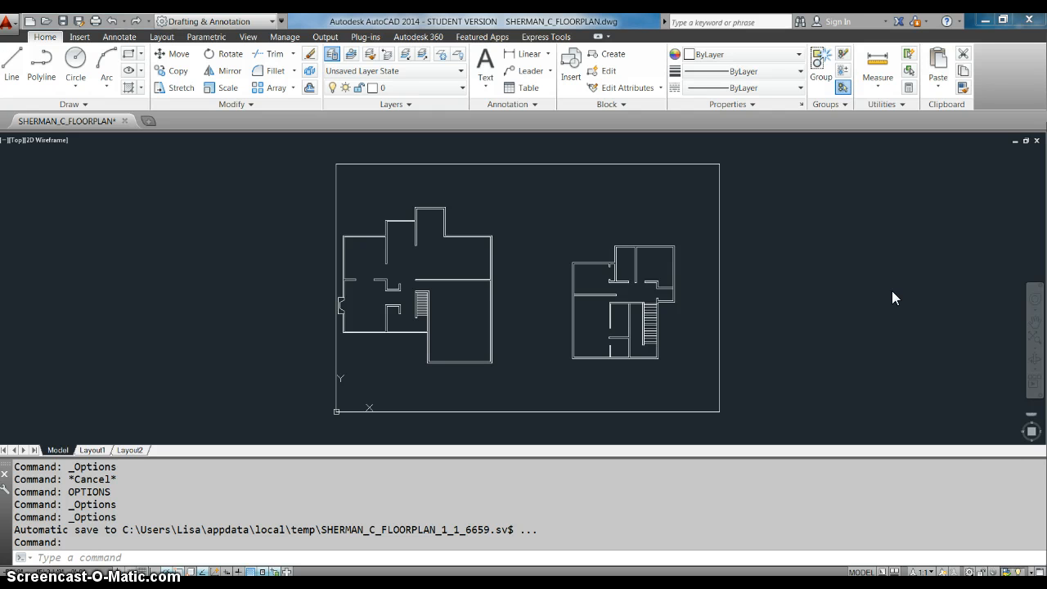
pyautogui.moveTo(855, 313)
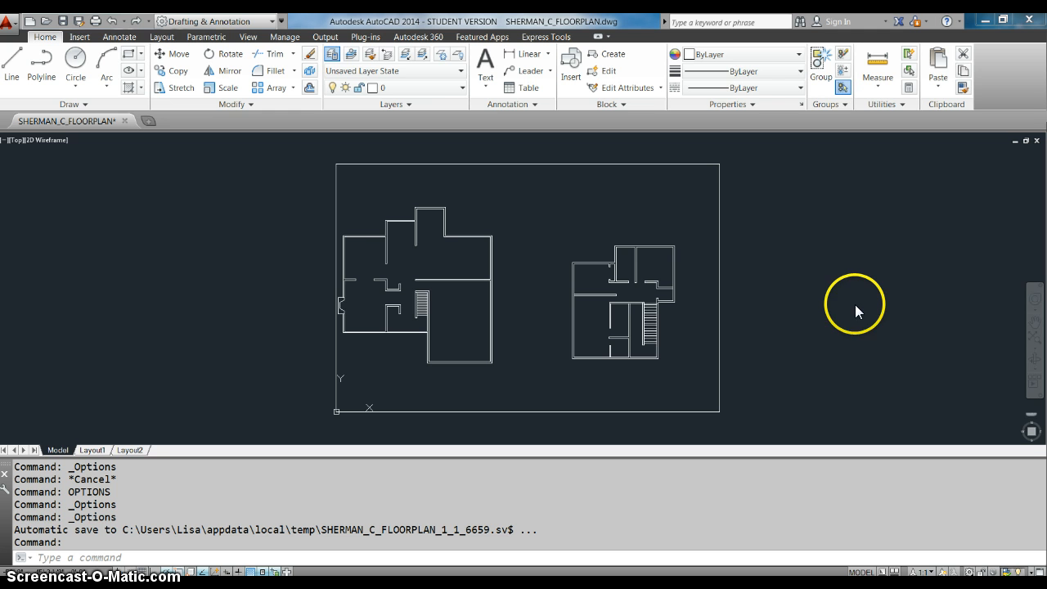
pyautogui.moveTo(881, 327)
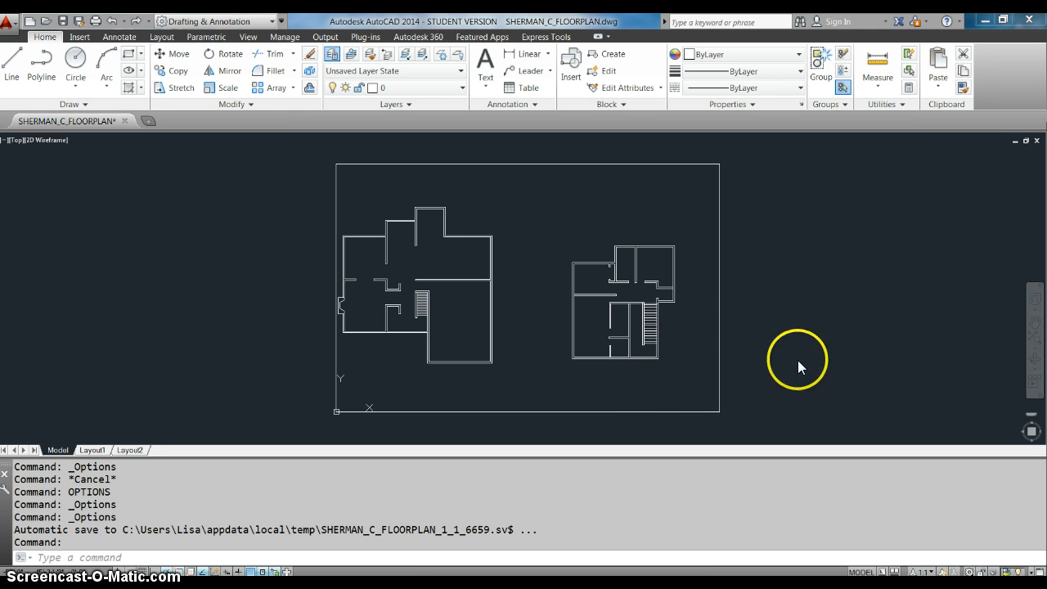
pyautogui.moveTo(828, 320)
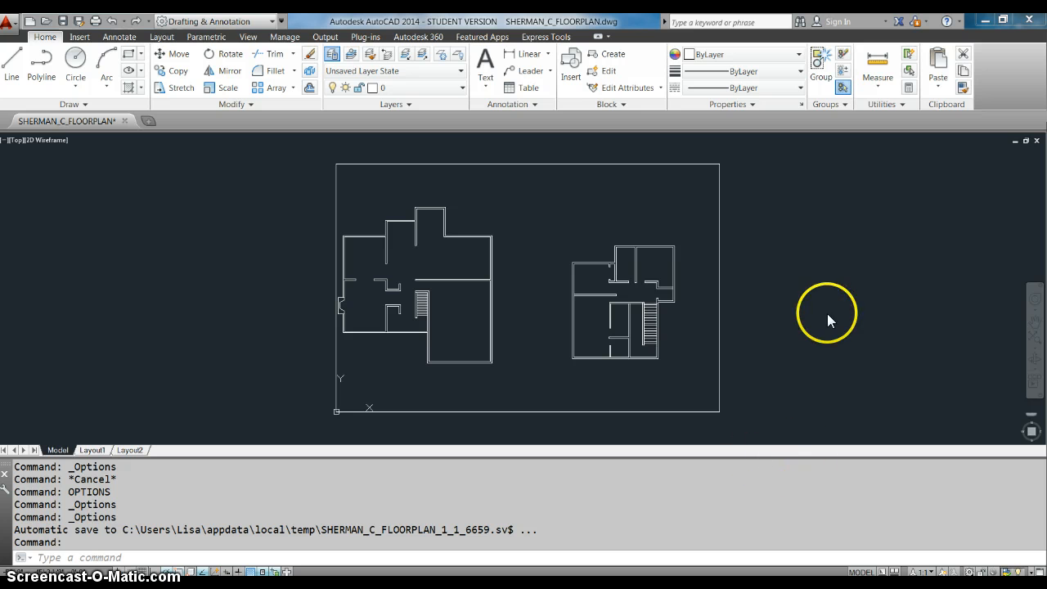
pyautogui.moveTo(734, 340)
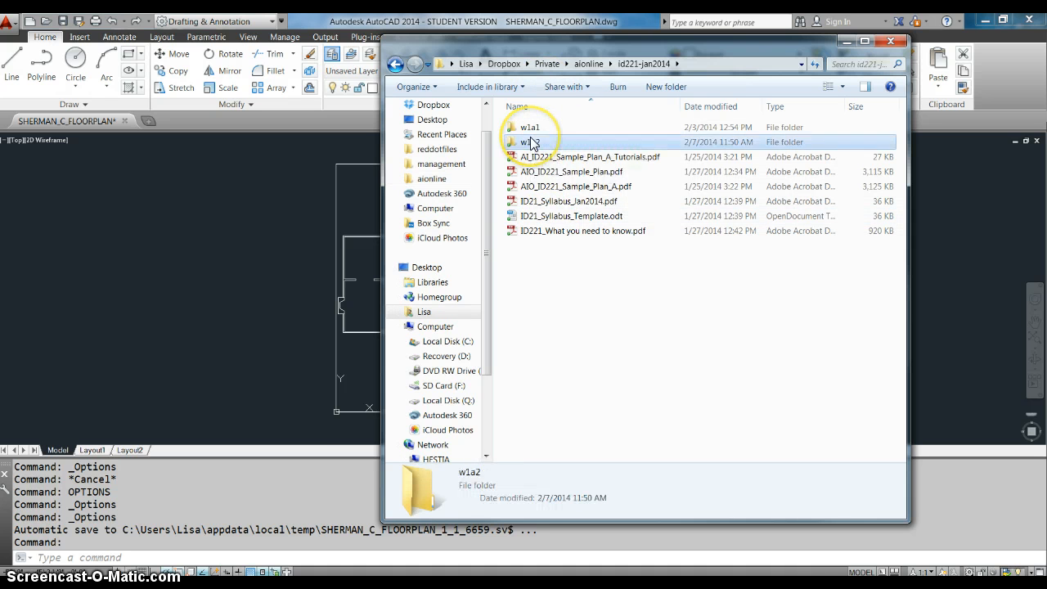
# Open the w1a2 folder and select Floor Plan_Sharon-grade.bak.
pyautogui.doubleClick(530, 141)
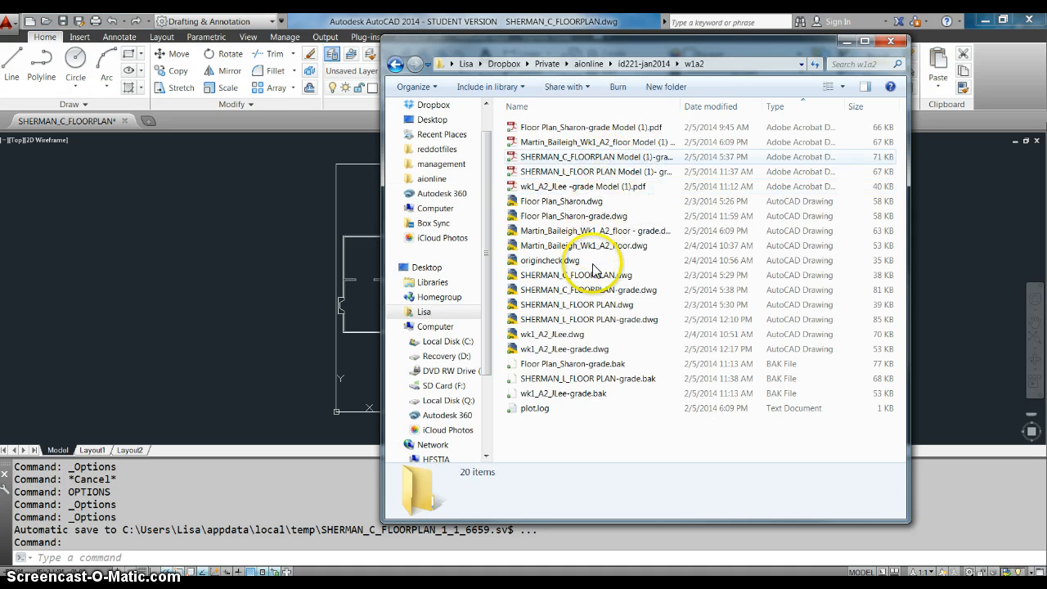
pyautogui.click(572, 363)
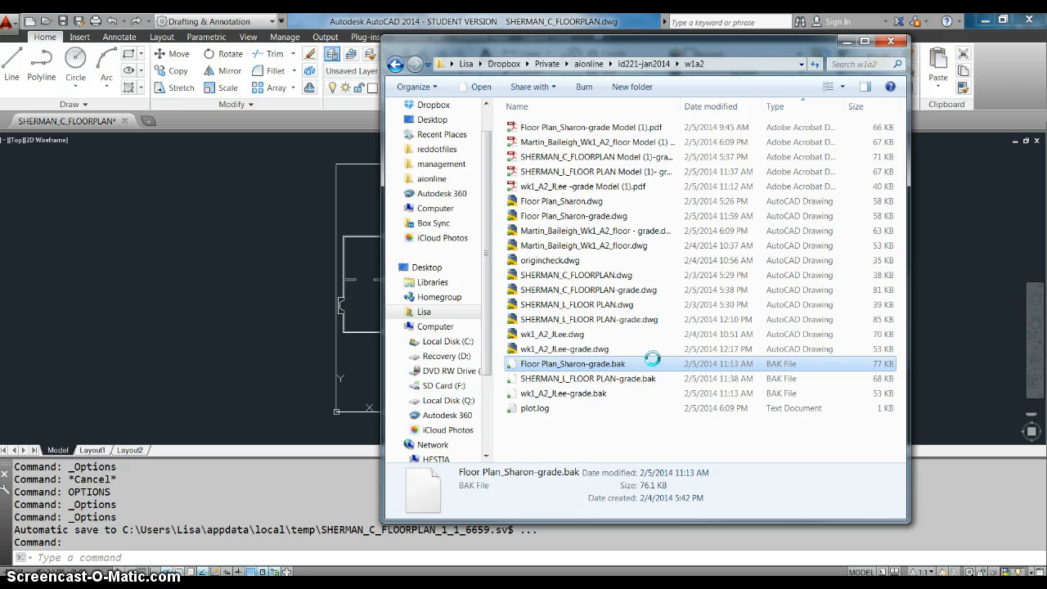
# Rename the backup to Floor Plan_Sharon-grade-bak.dwg, accepting the extension-change warning.
pyautogui.rightClick(572, 363)
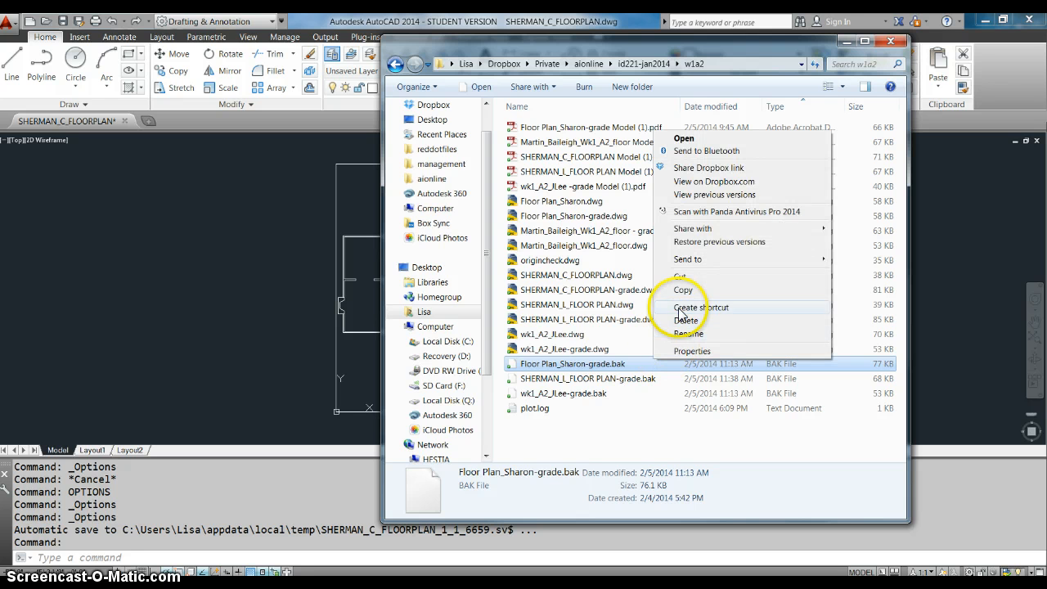
pyautogui.click(689, 333)
pyautogui.write('Floor Plan_Sharon-grade-bak.')
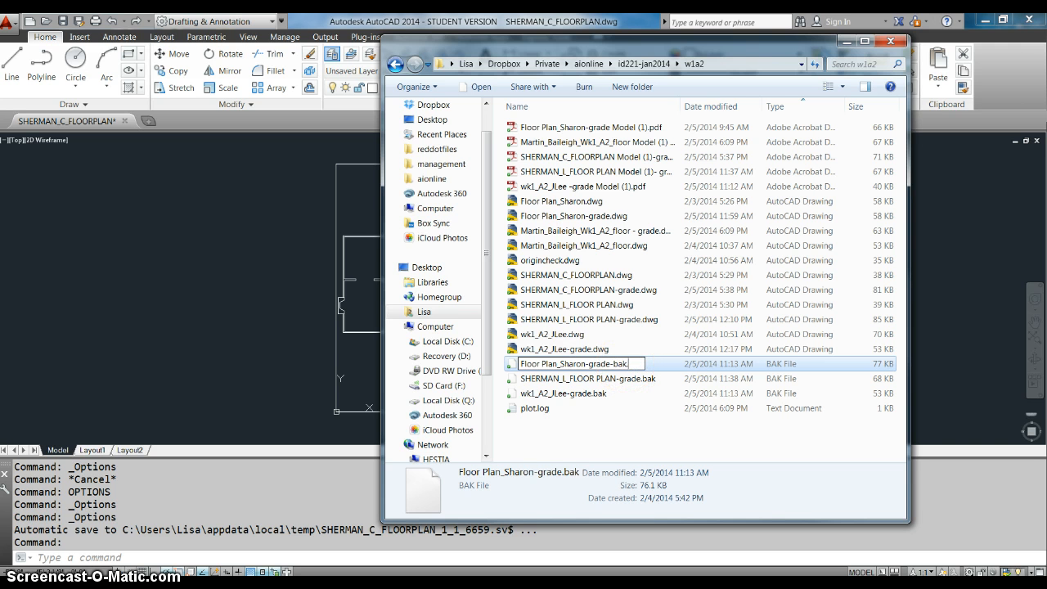
pyautogui.write('dwg')
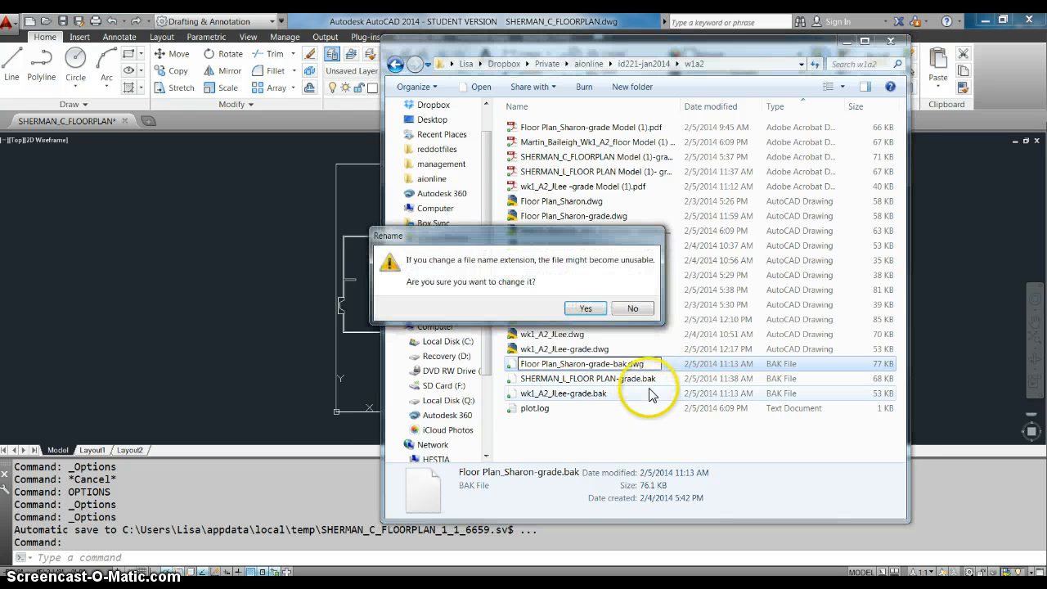
pyautogui.click(584, 309)
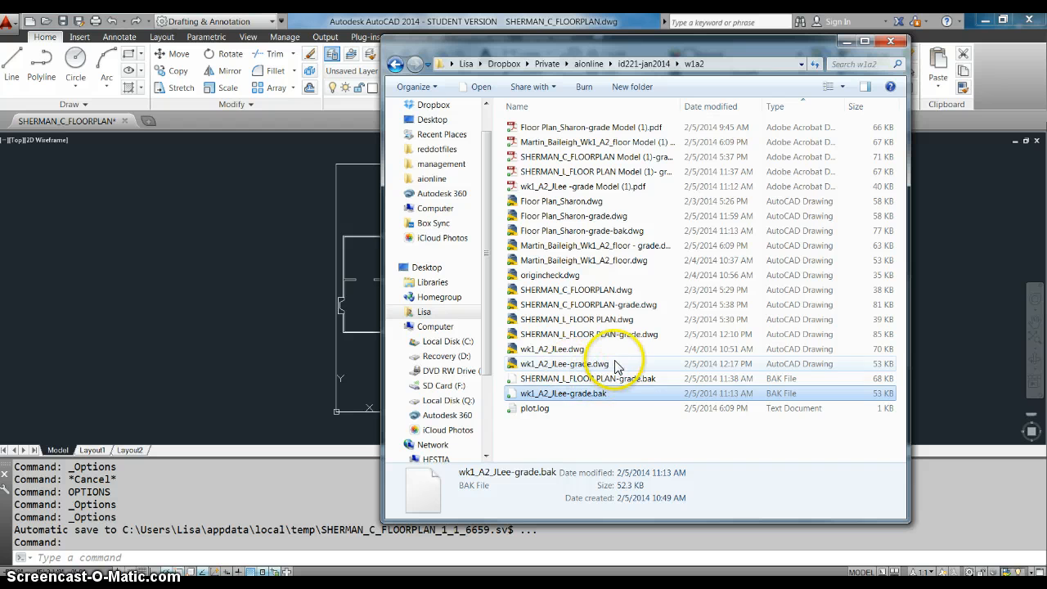
pyautogui.moveTo(625, 319)
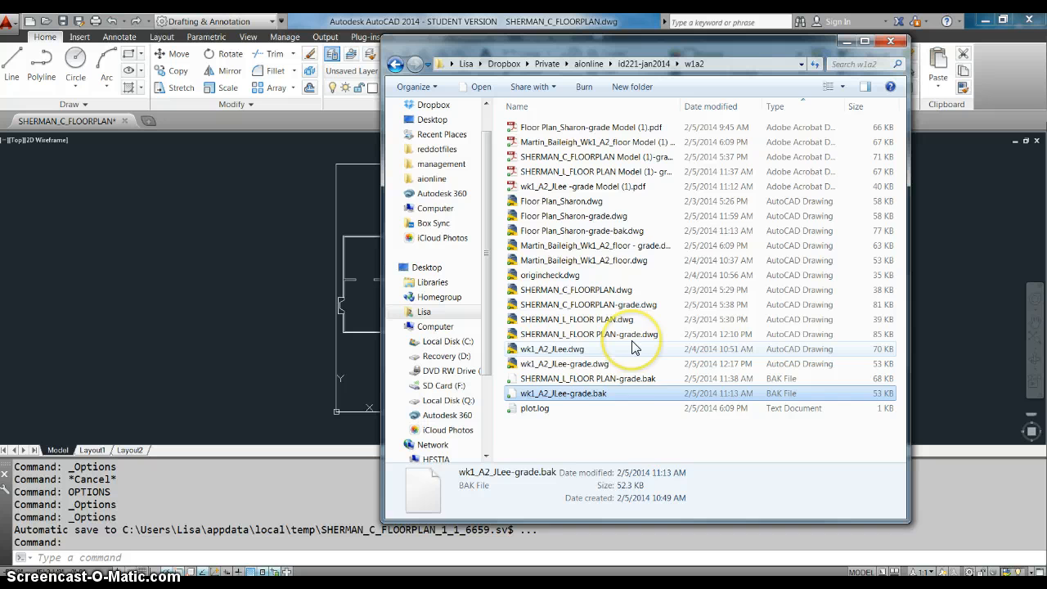
pyautogui.moveTo(638, 261)
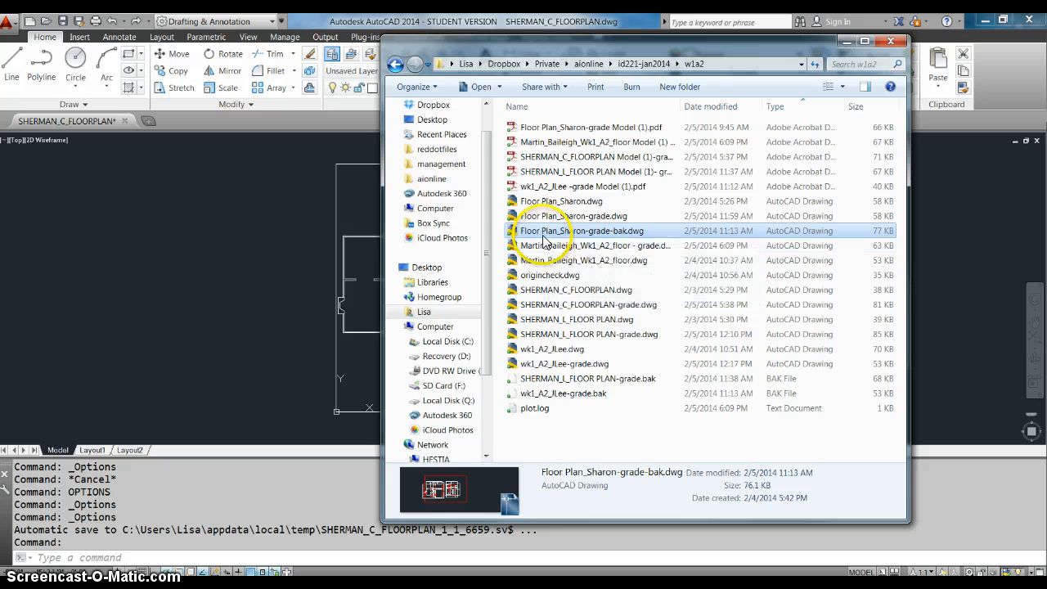
pyautogui.moveTo(560, 231)
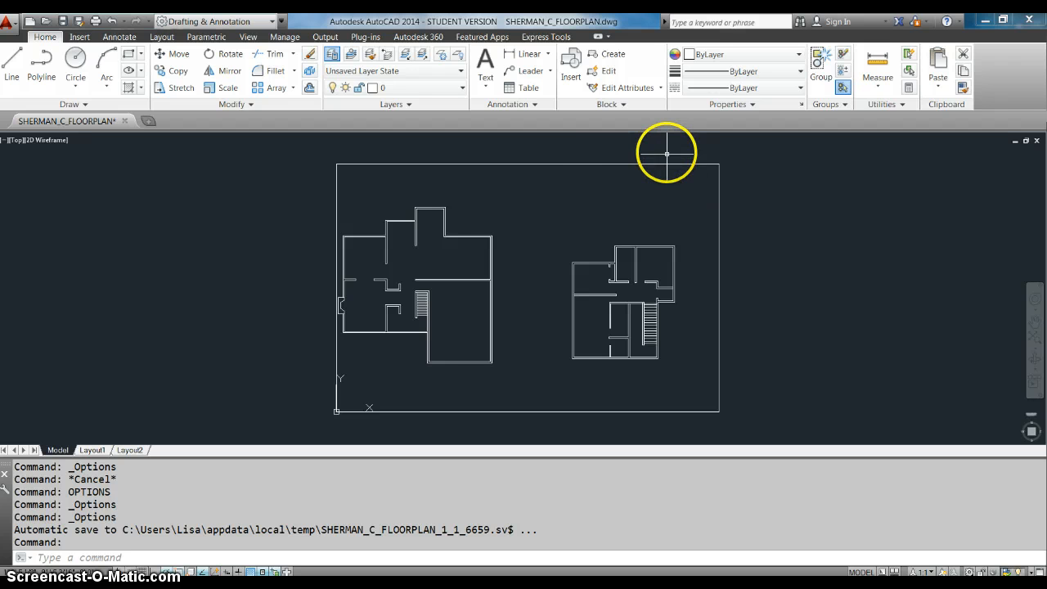
pyautogui.moveTo(544, 173)
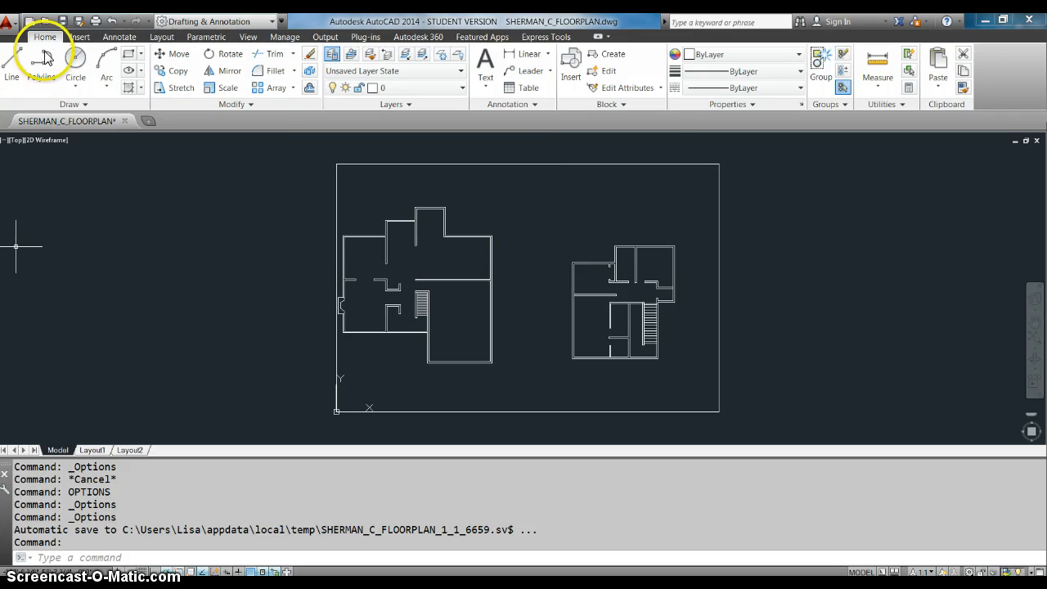
# Open AutoCAD Options from the Application menu on the Open and Save tab.
pyautogui.click(11, 21)
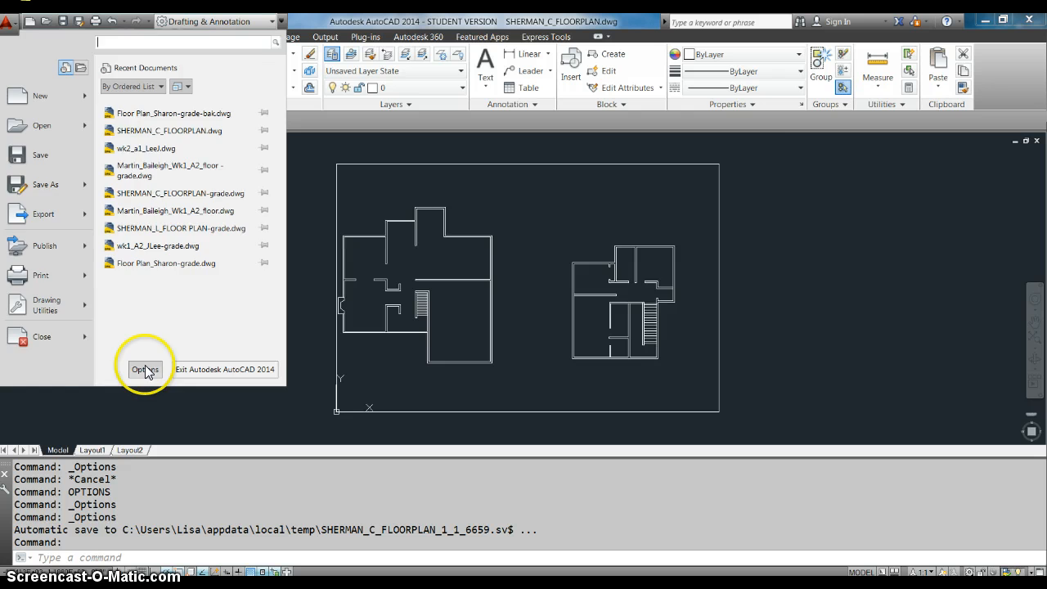
pyautogui.click(145, 368)
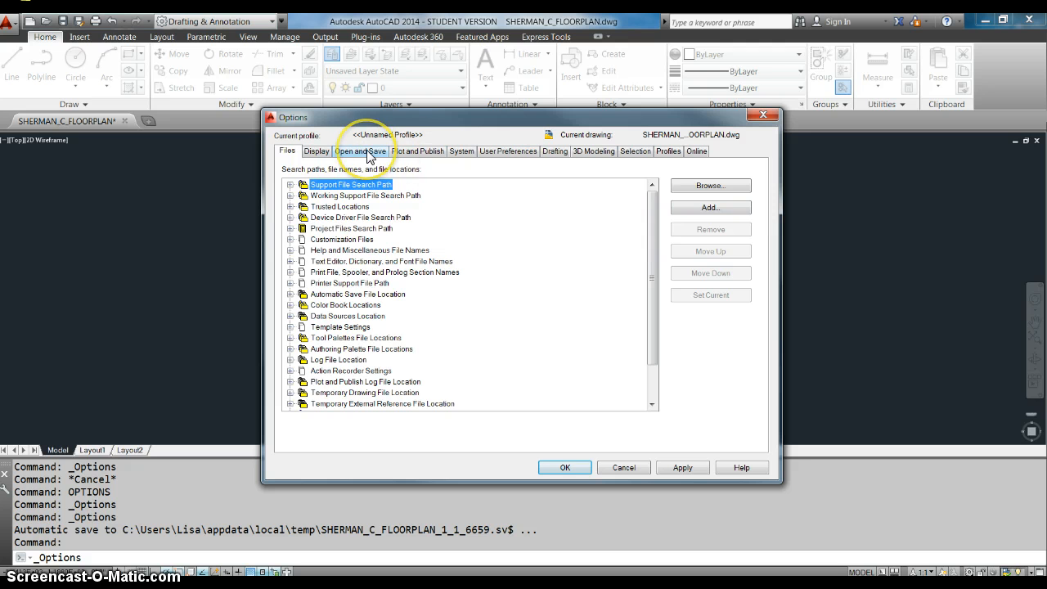
pyautogui.click(359, 150)
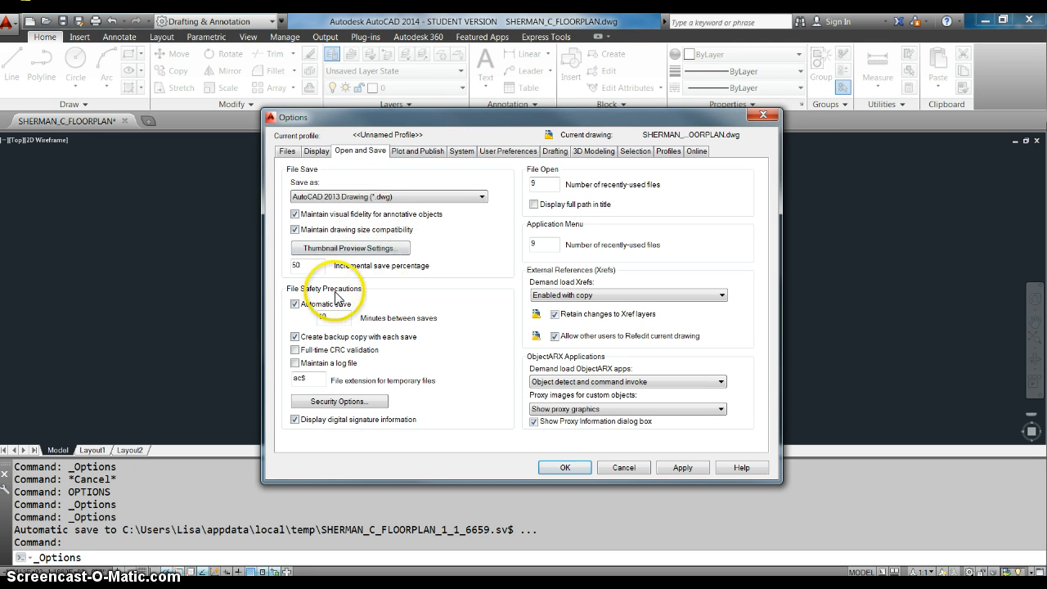
pyautogui.moveTo(454, 328)
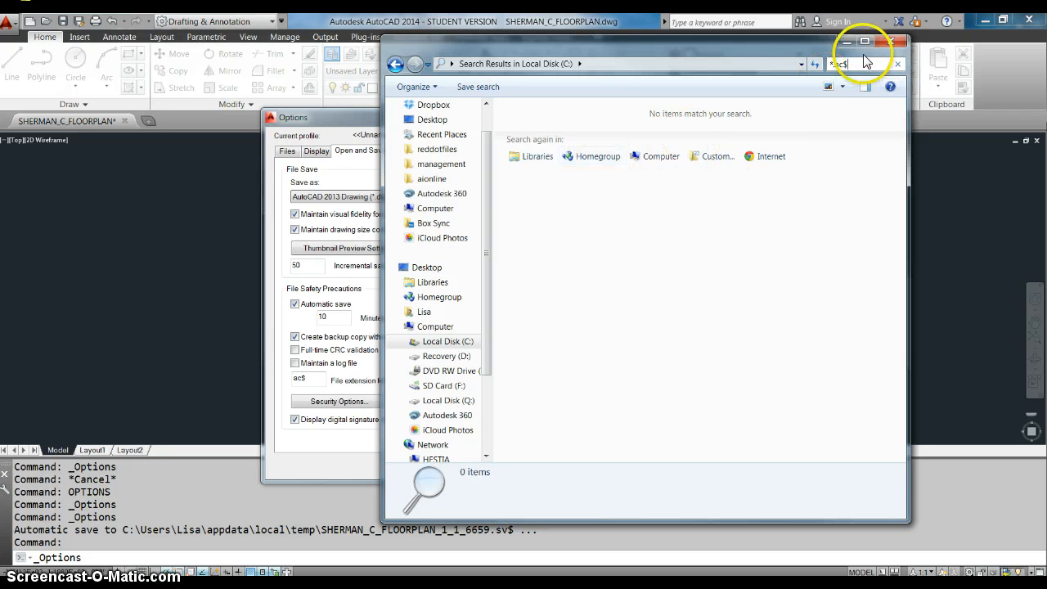
pyautogui.moveTo(546, 113)
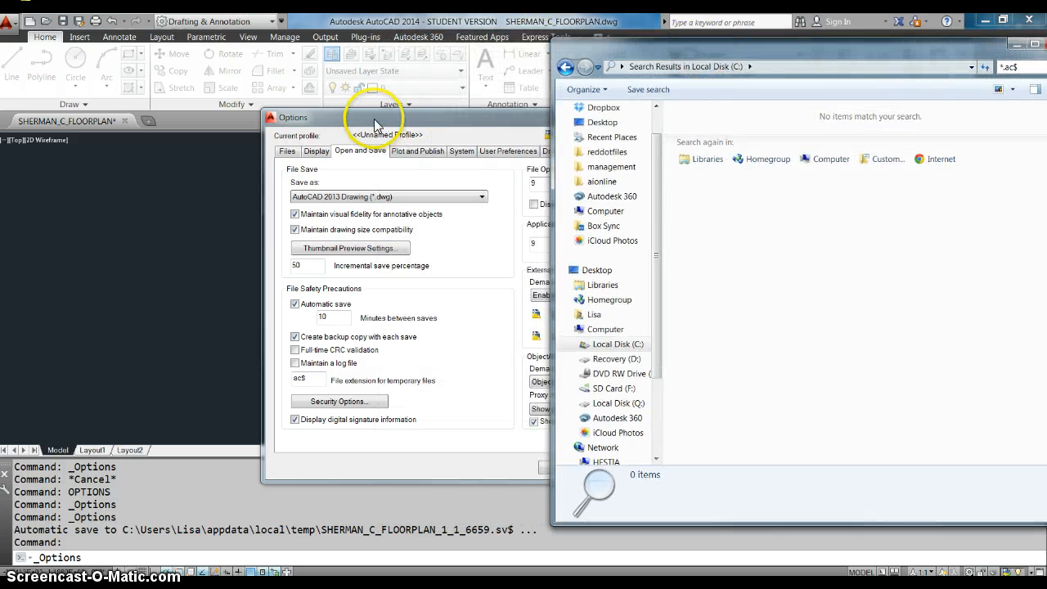
# Reveal the Automatic Save File Location in Options, then focus Explorer's address bar.
pyautogui.click(287, 150)
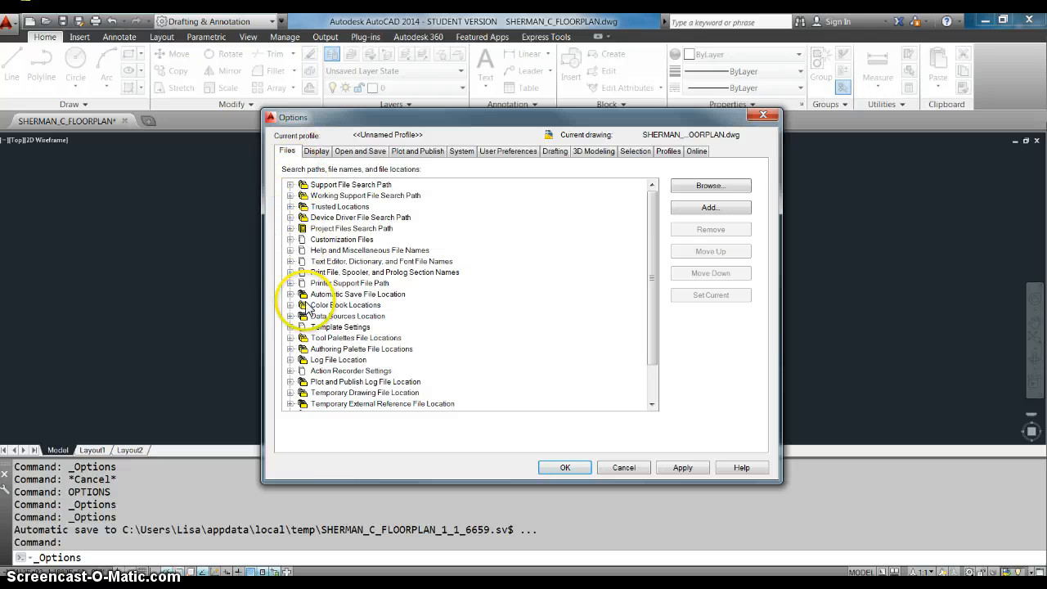
pyautogui.click(291, 294)
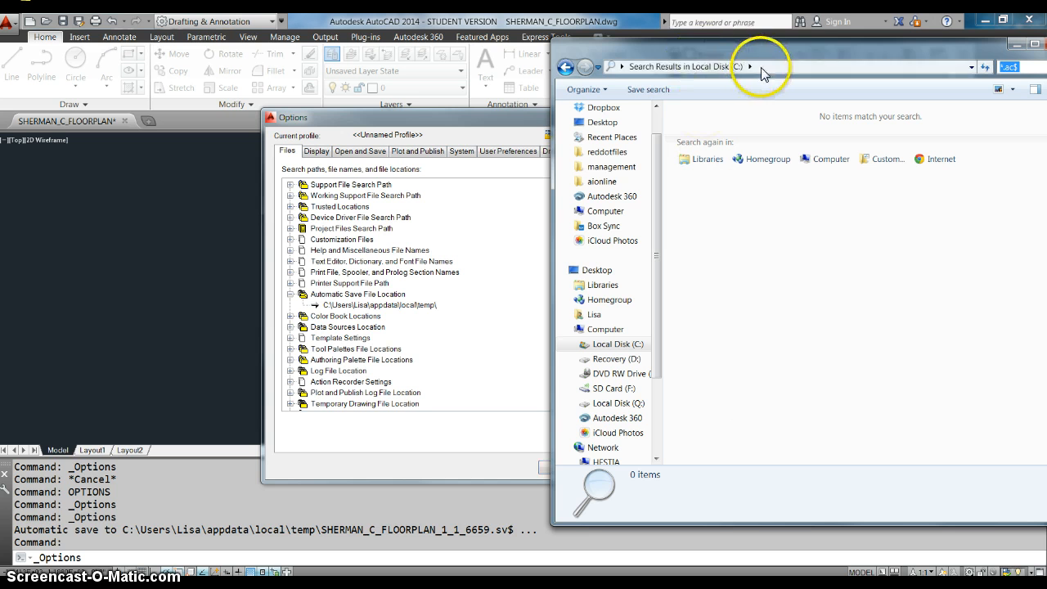
pyautogui.click(736, 66)
pyautogui.write('c:')
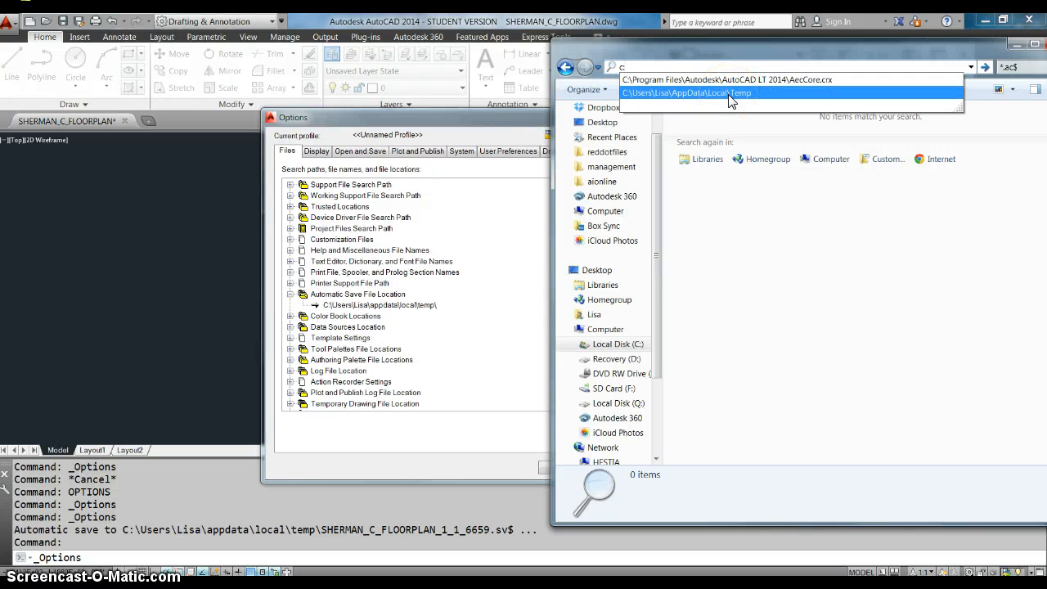
# Open the Temp folder sorted newest first and select SHERMAN_C_FLOORPLAN_1_1_6659.sv$.
pyautogui.click(687, 93)
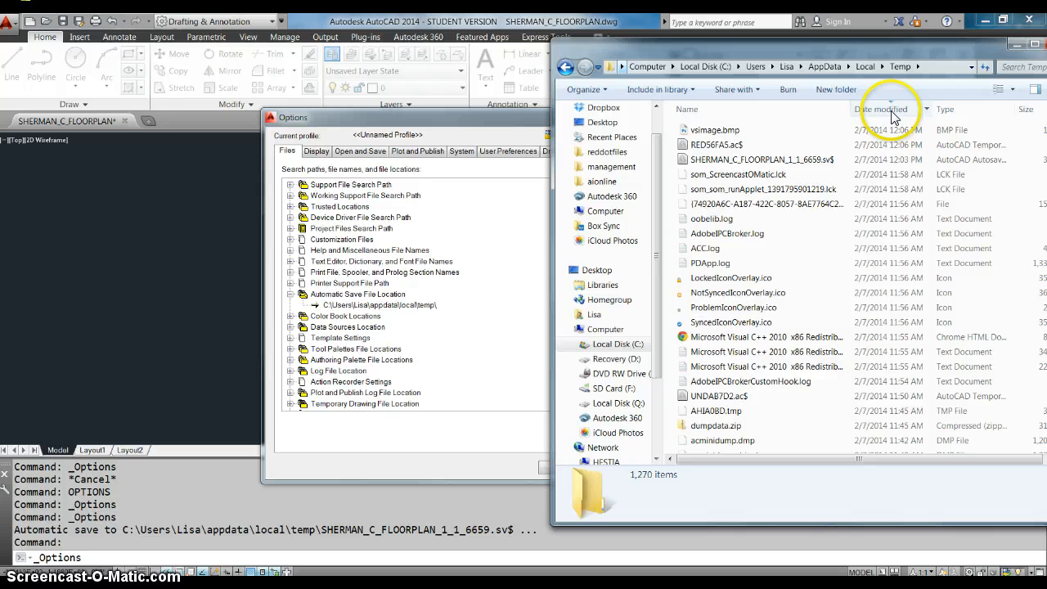
pyautogui.click(881, 109)
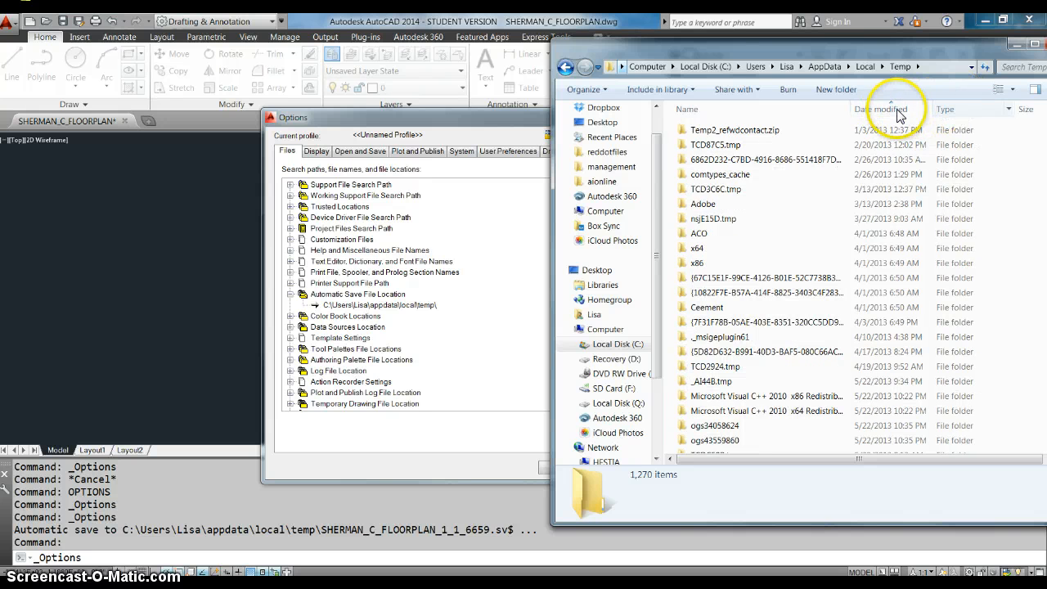
pyautogui.click(881, 109)
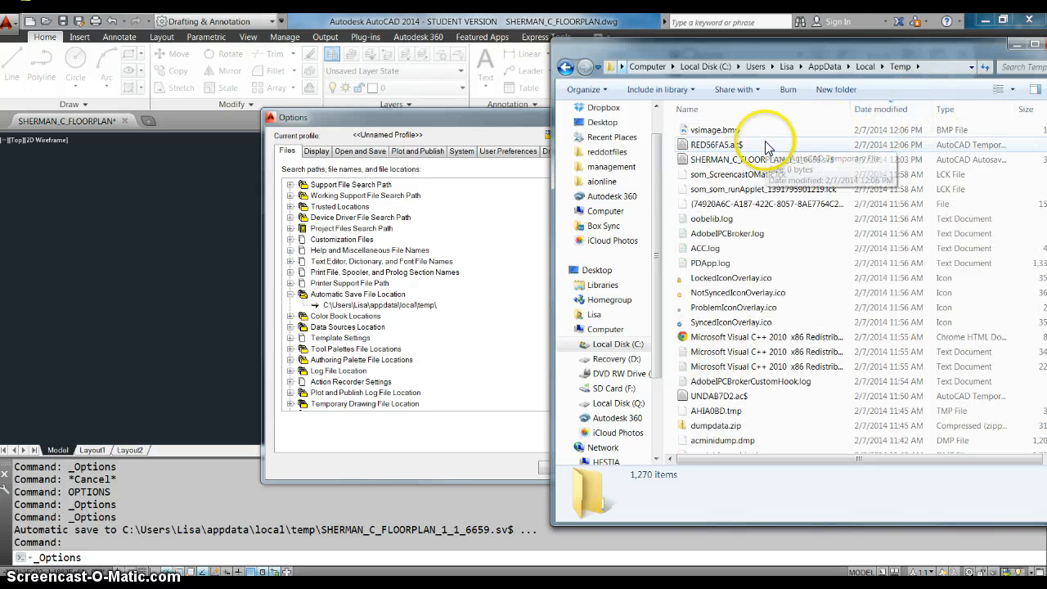
pyautogui.click(761, 159)
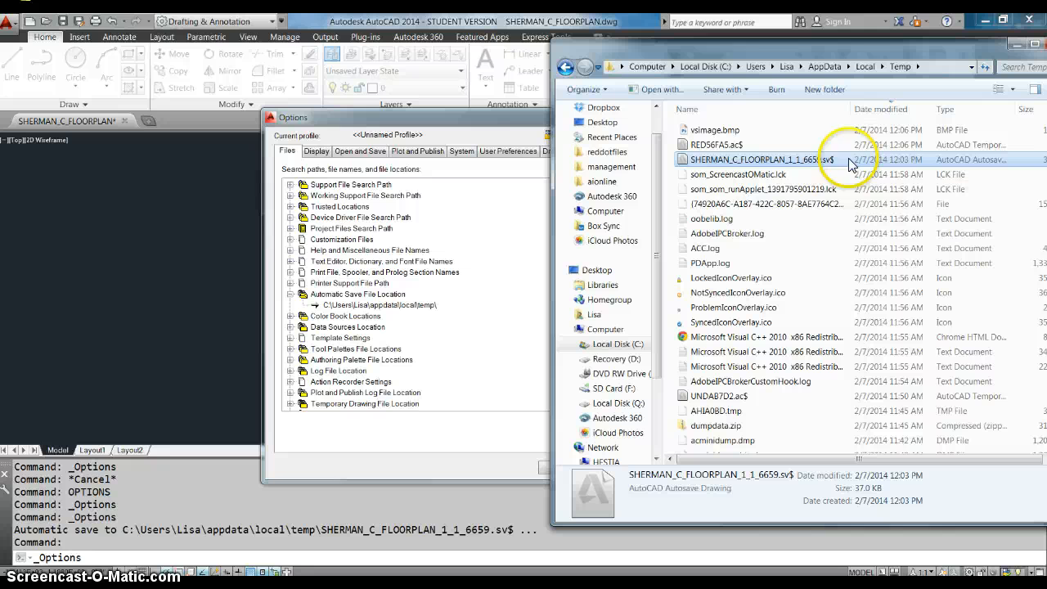
pyautogui.moveTo(997, 157)
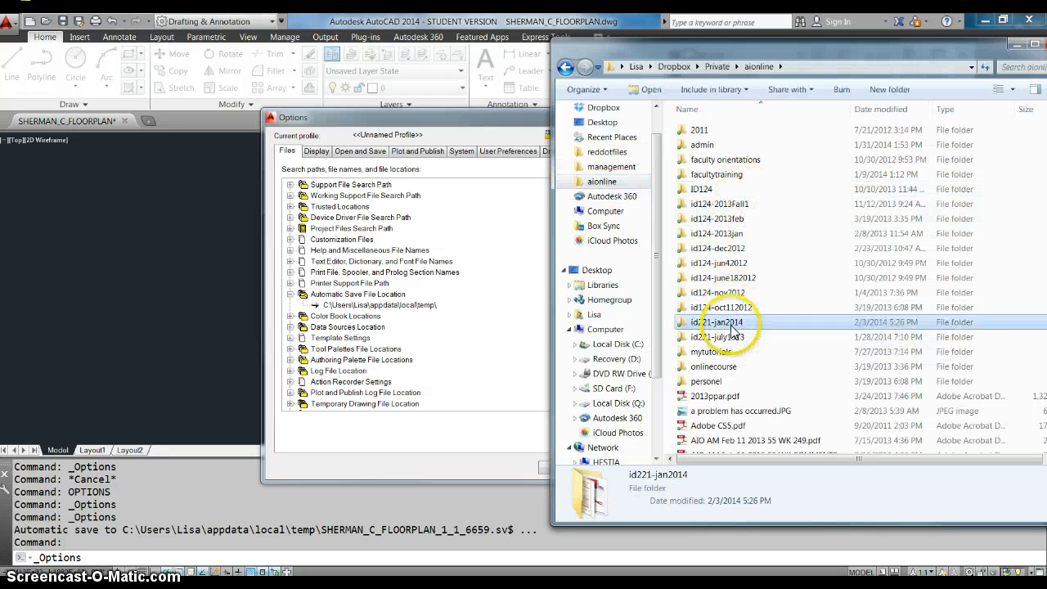
pyautogui.doubleClick(711, 321)
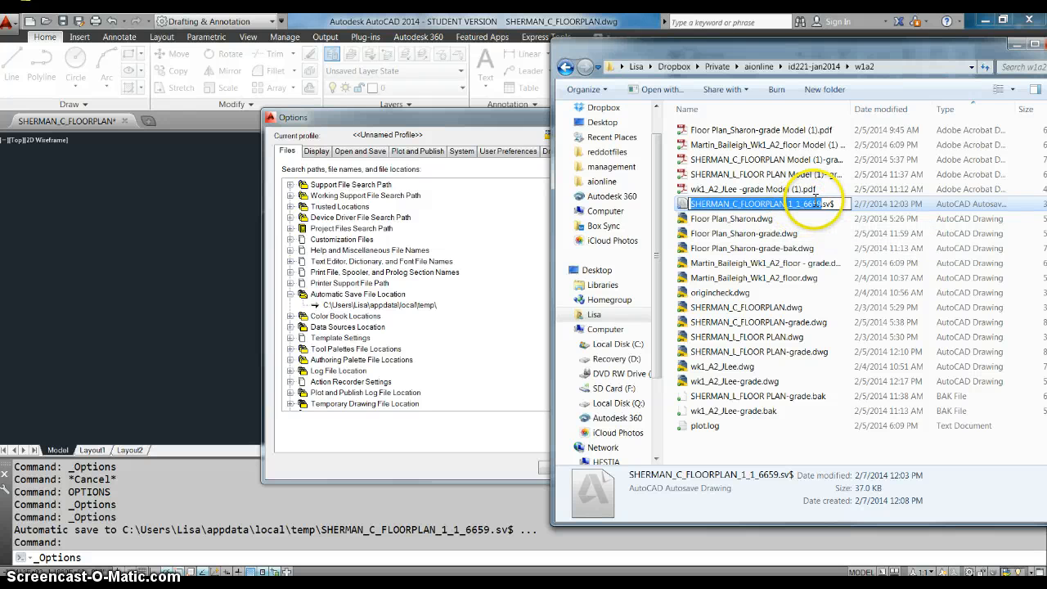
pyautogui.doubleClick(740, 203)
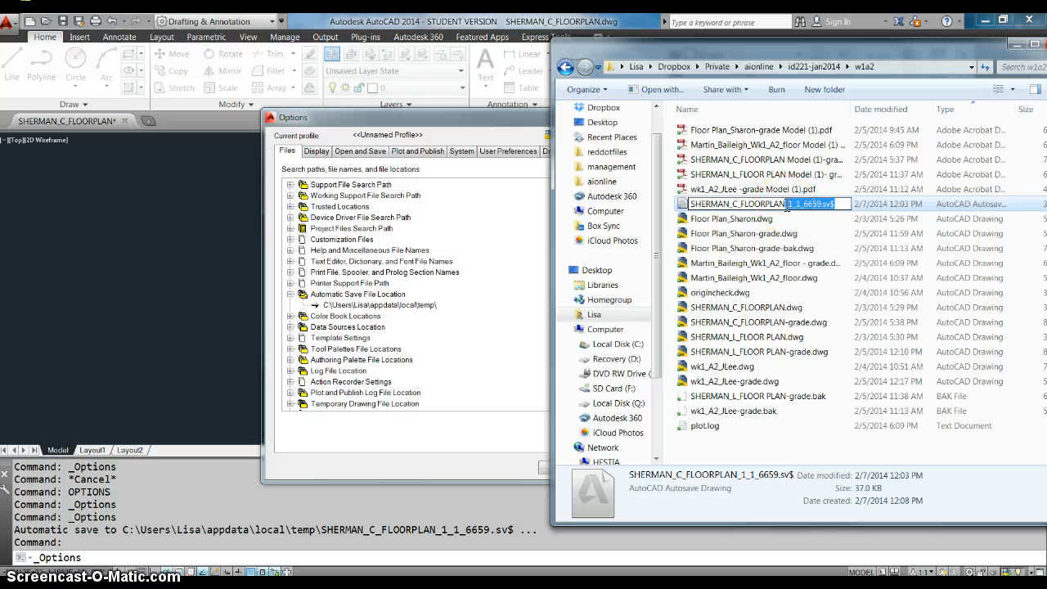
pyautogui.write('_asave')
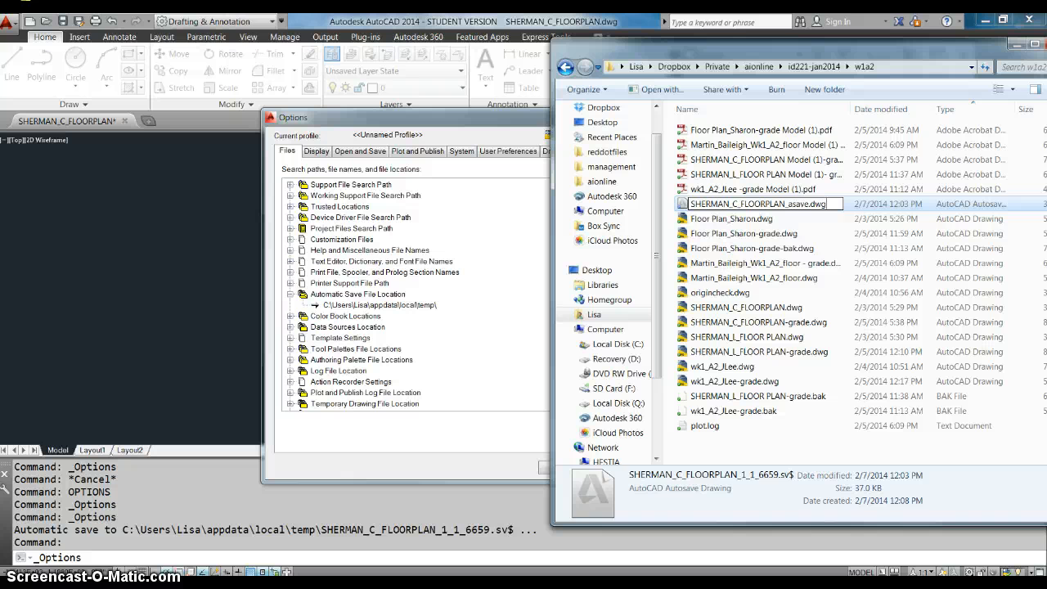
pyautogui.click(751, 233)
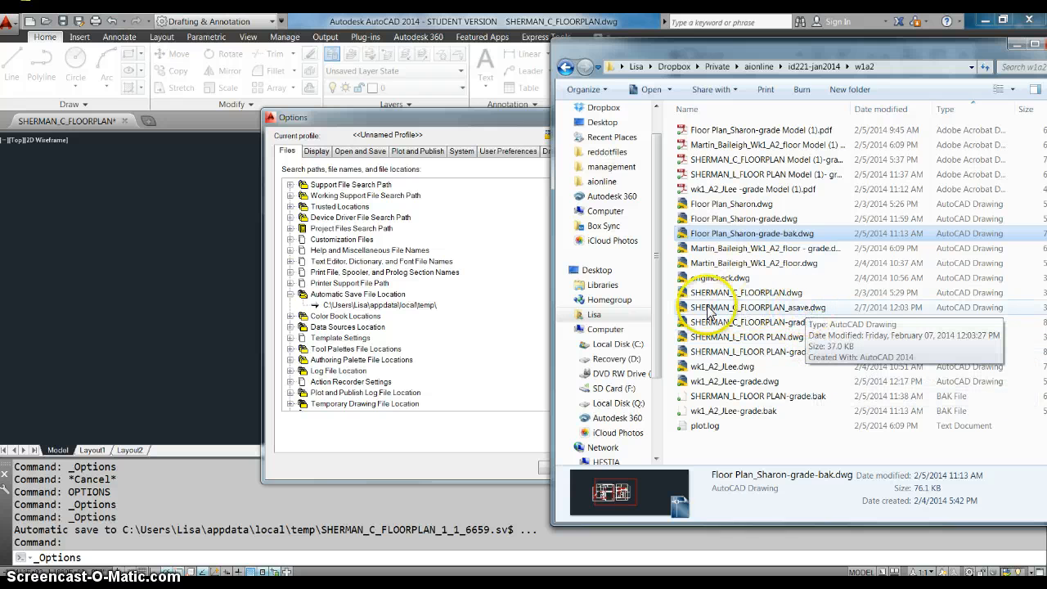
# Open SHERMAN_C_FLOORPLAN_asave.dwg in AutoCAD and click into its drawing area.
pyautogui.click(756, 307)
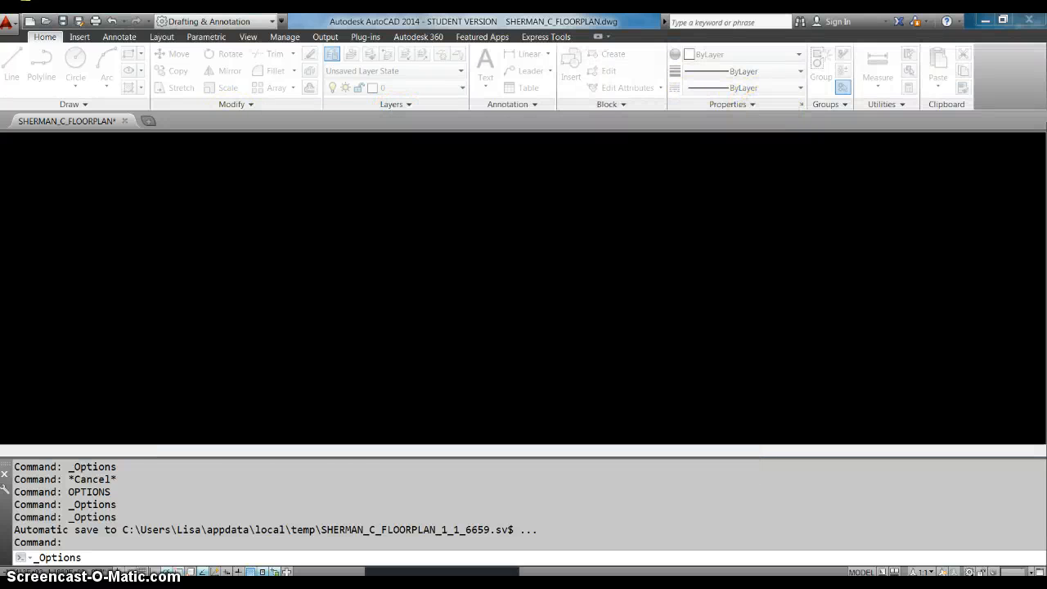
pyautogui.click(208, 121)
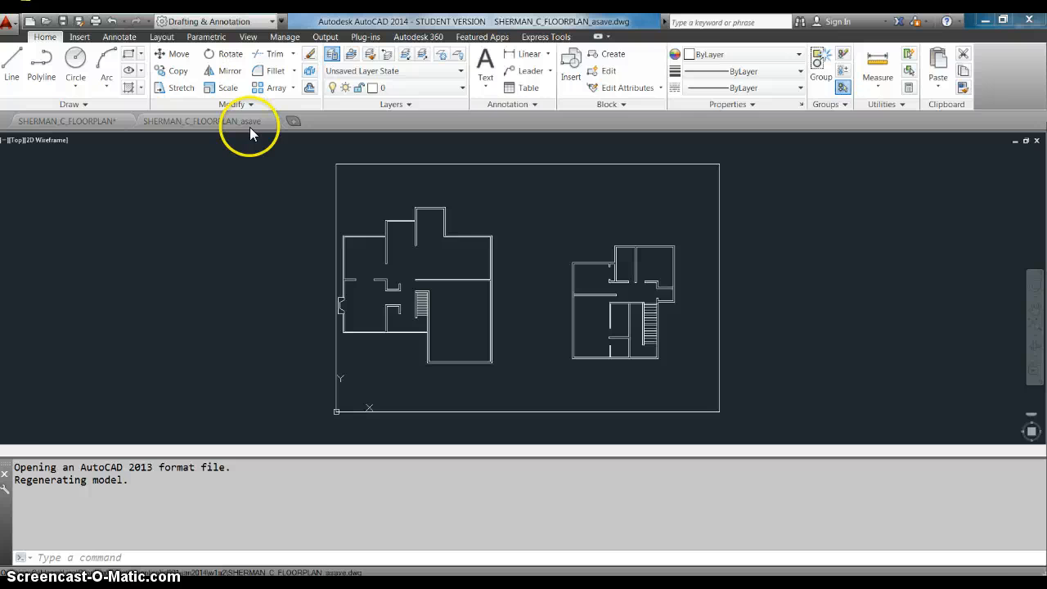
pyautogui.click(202, 121)
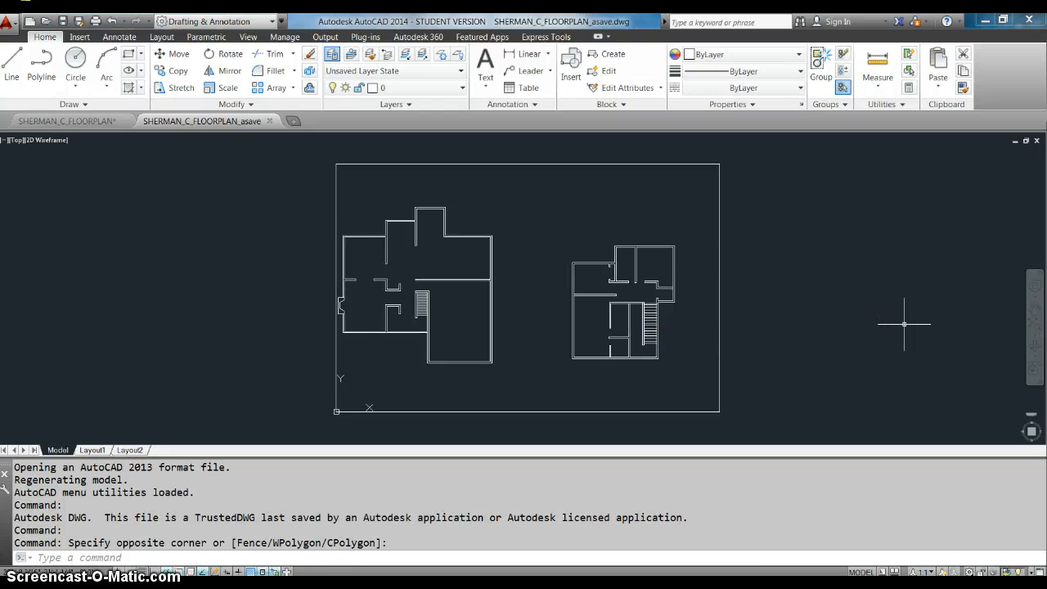
pyautogui.moveTo(916, 321)
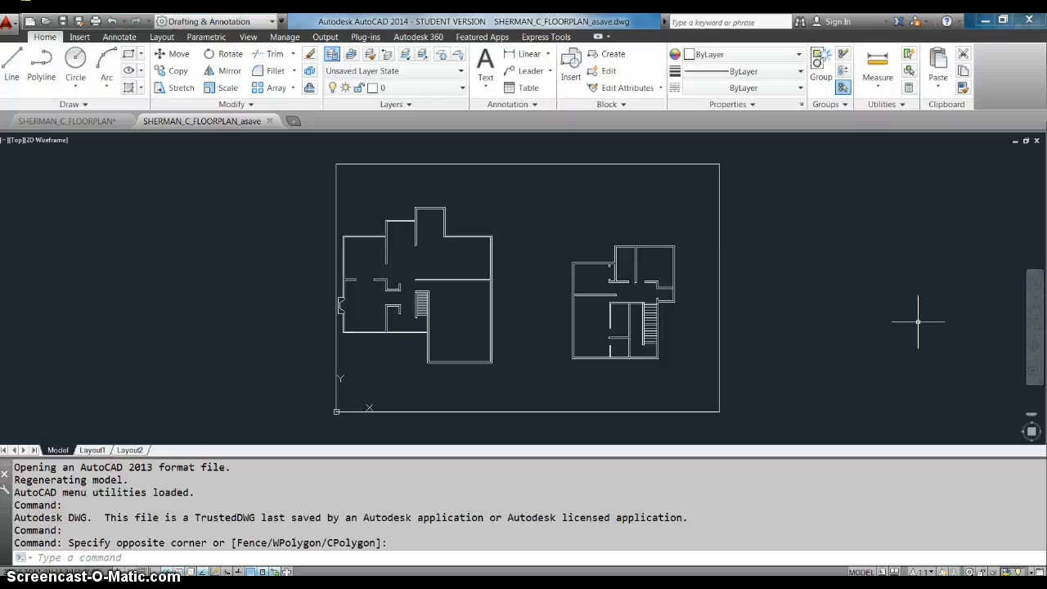